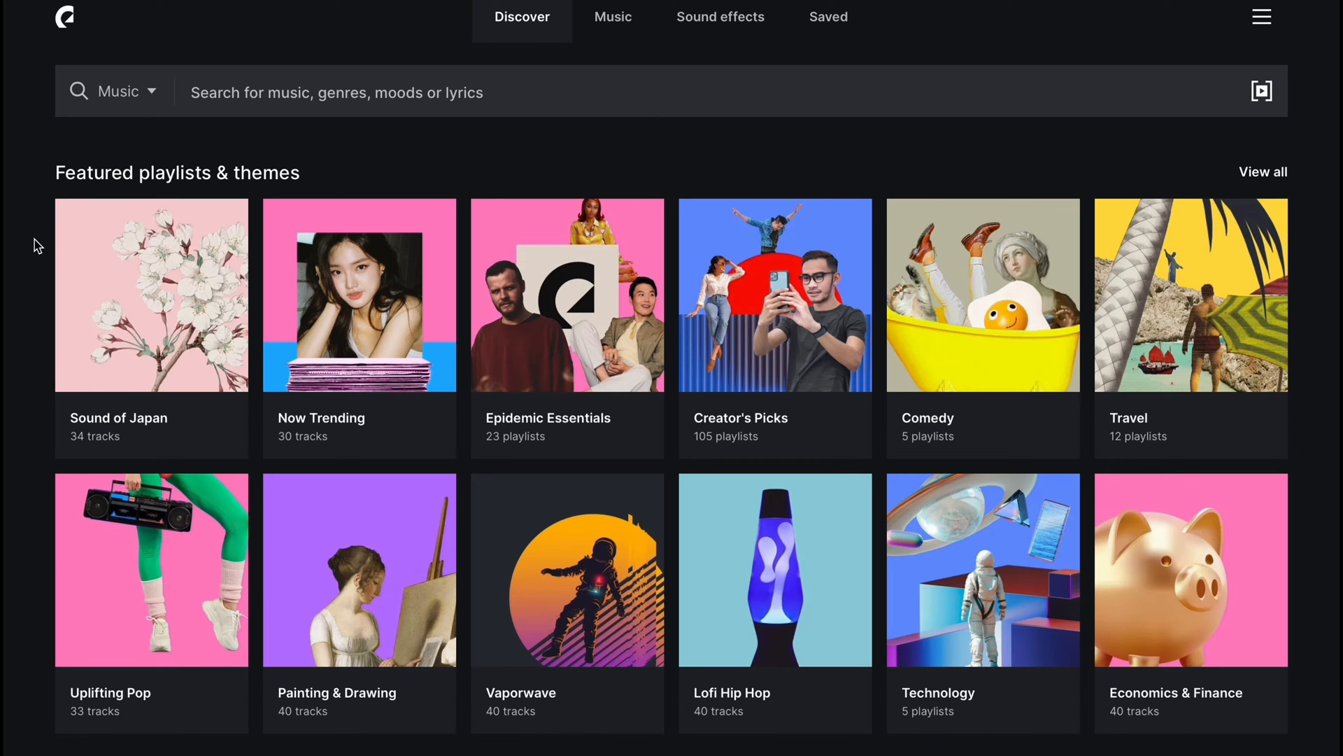
# Open Epidemic Sound's Music catalogue, browse genres, moods and themes, and enter 'chill'.
pyautogui.scroll(-3)
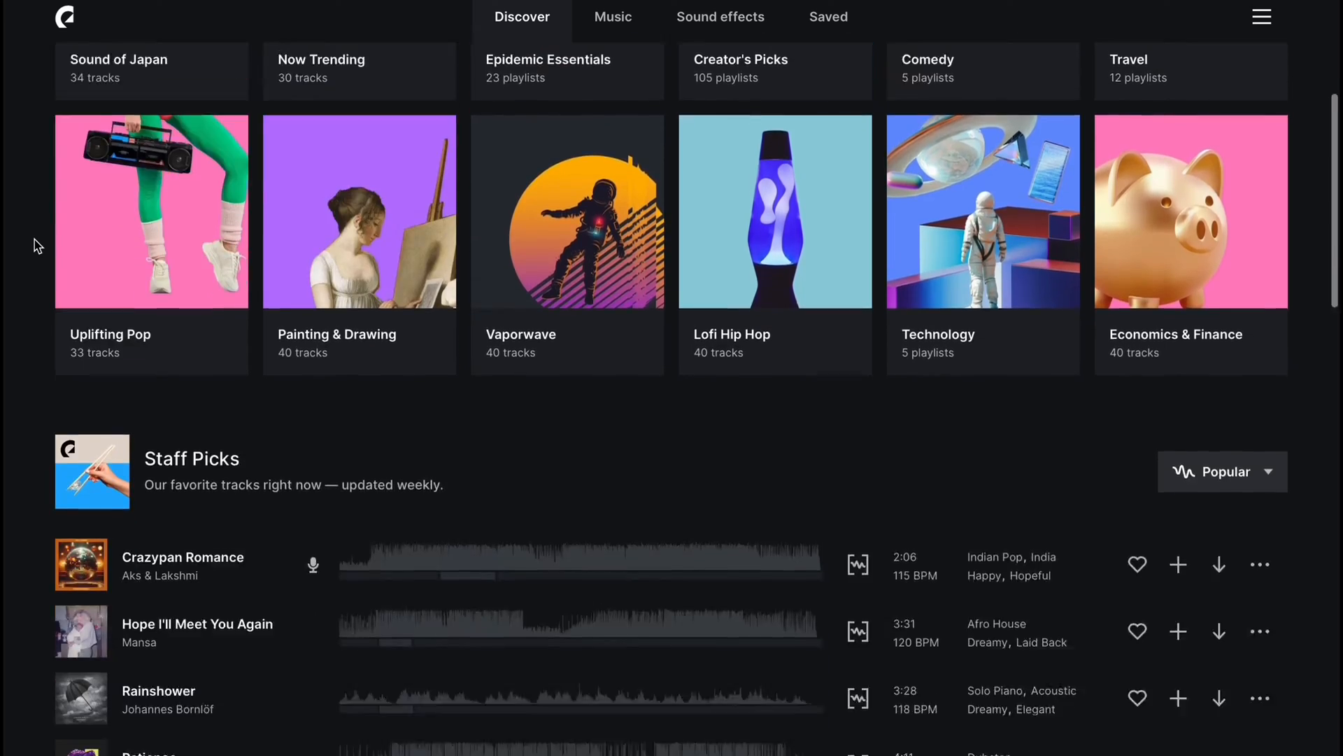
pyautogui.click(613, 16)
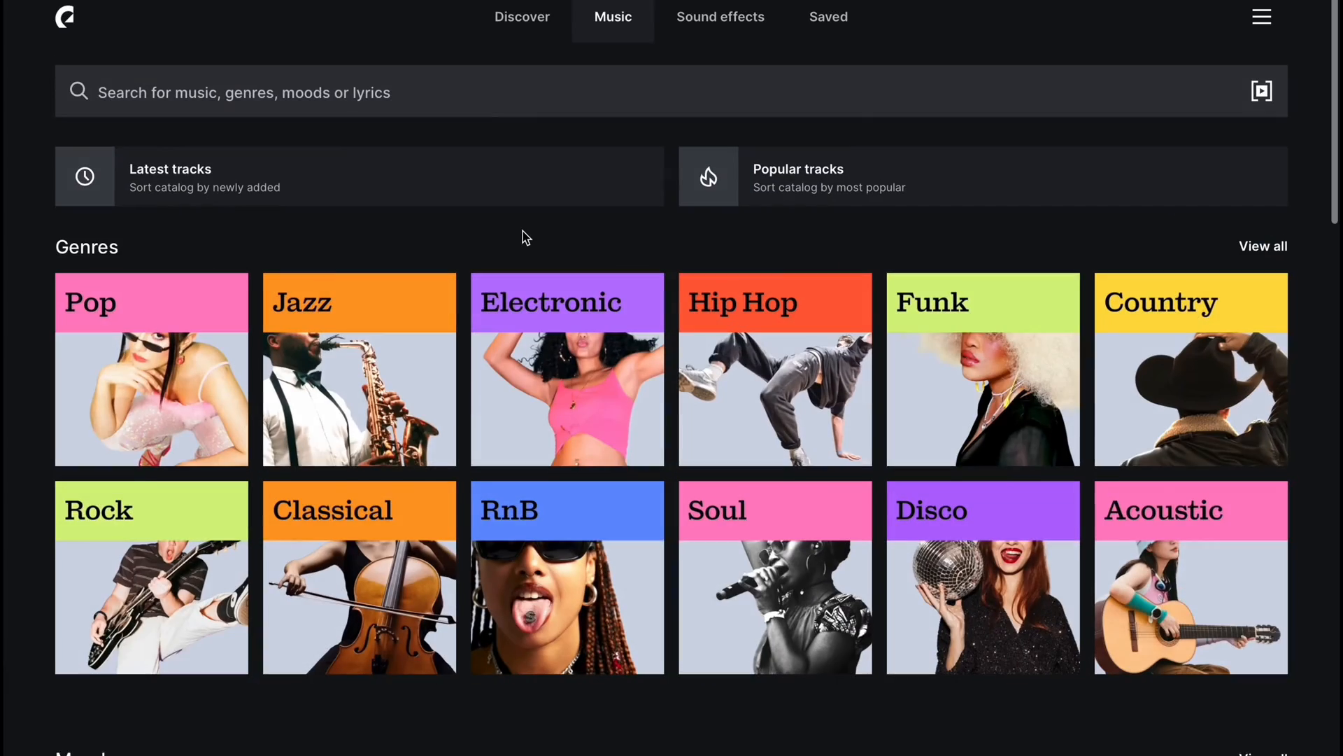
pyautogui.scroll(-3)
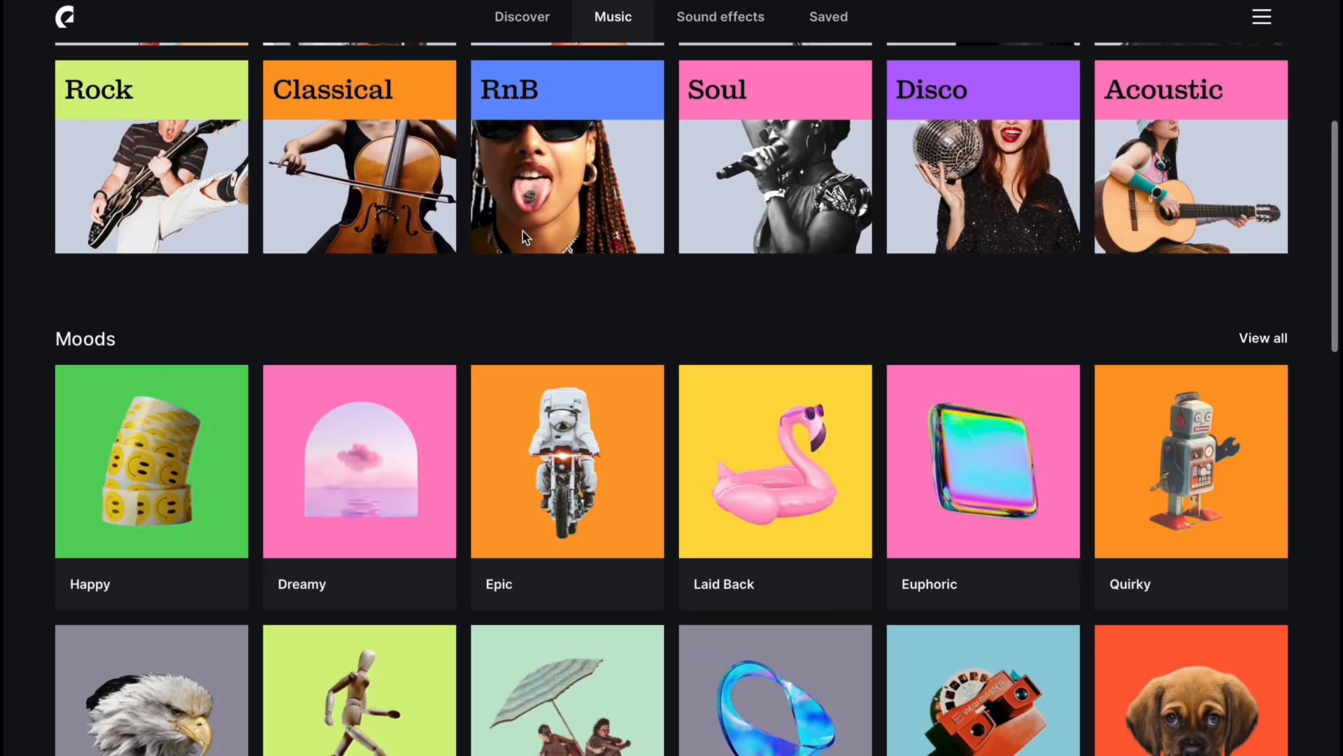
pyautogui.scroll(-3)
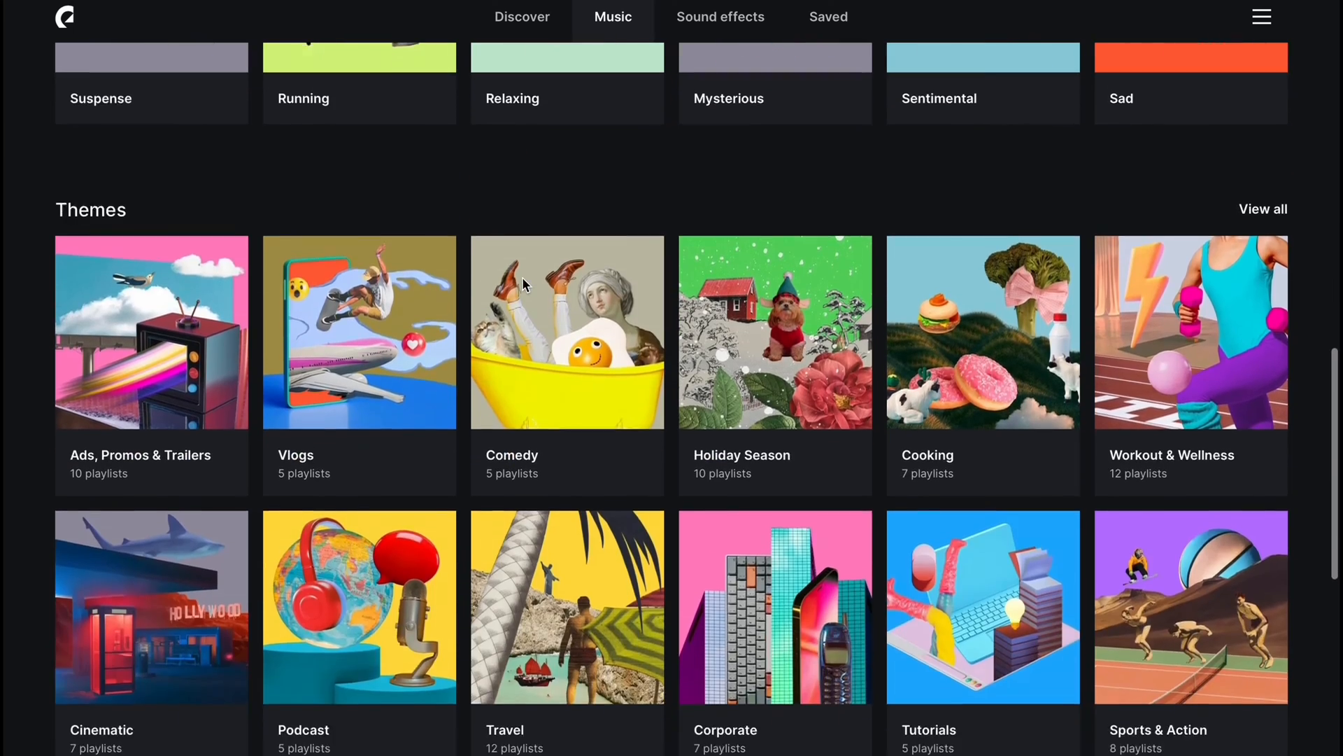
pyautogui.write('chill')
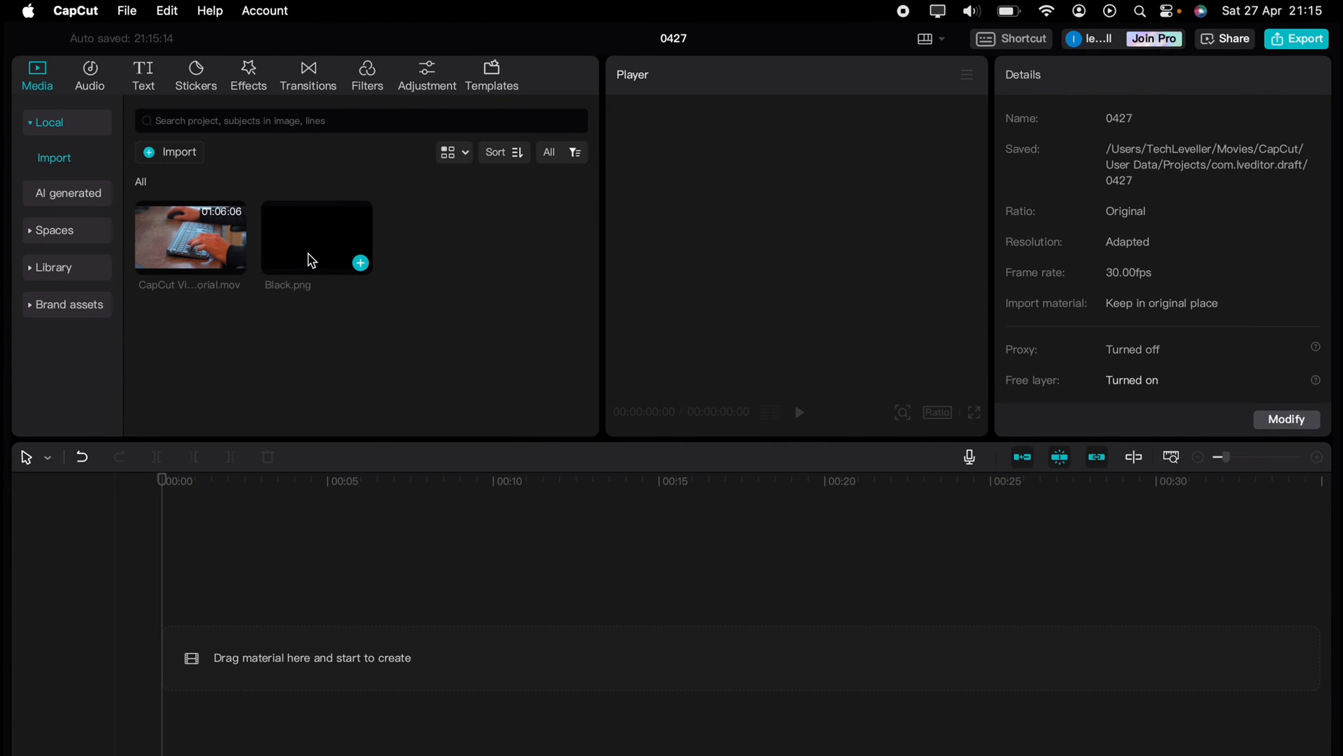
# Put Black.png on the timeline and add a Default text layer with its placeholder selected.
pyautogui.moveTo(316, 237); pyautogui.dragTo(282, 623)
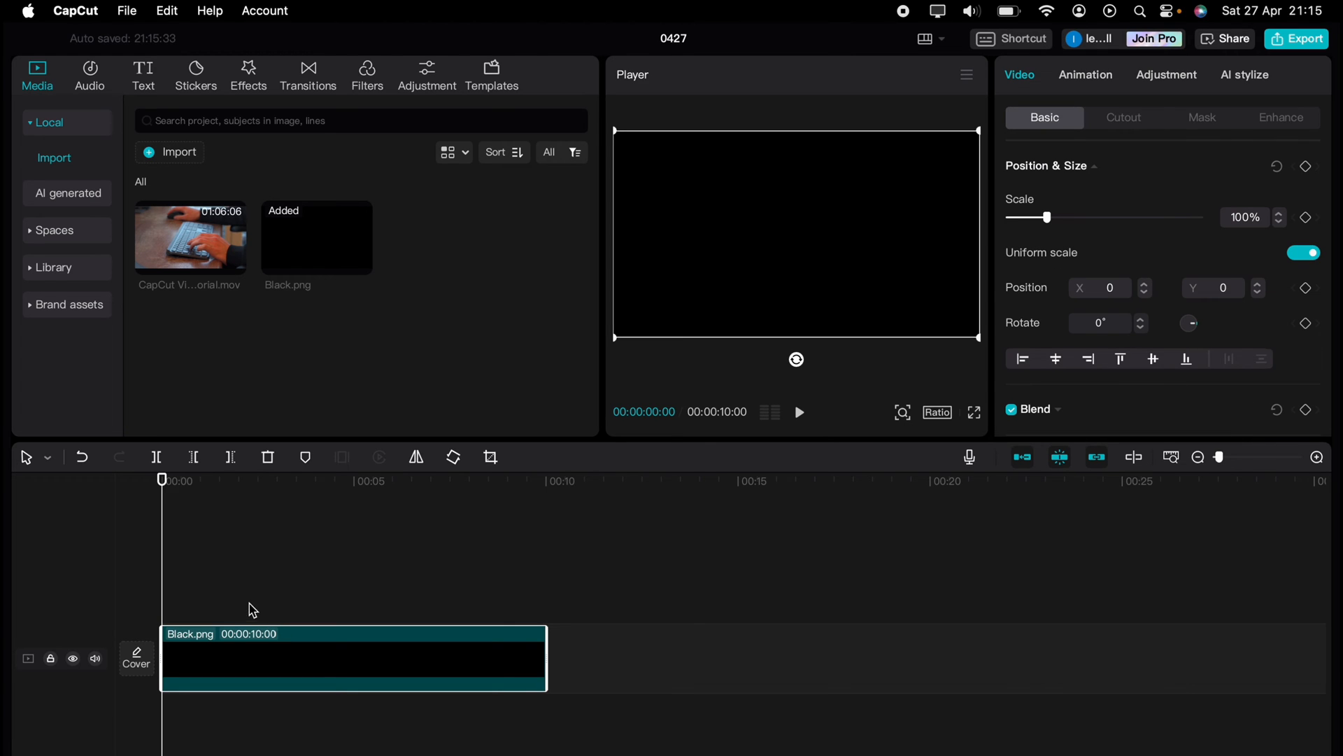
pyautogui.moveTo(166, 546)
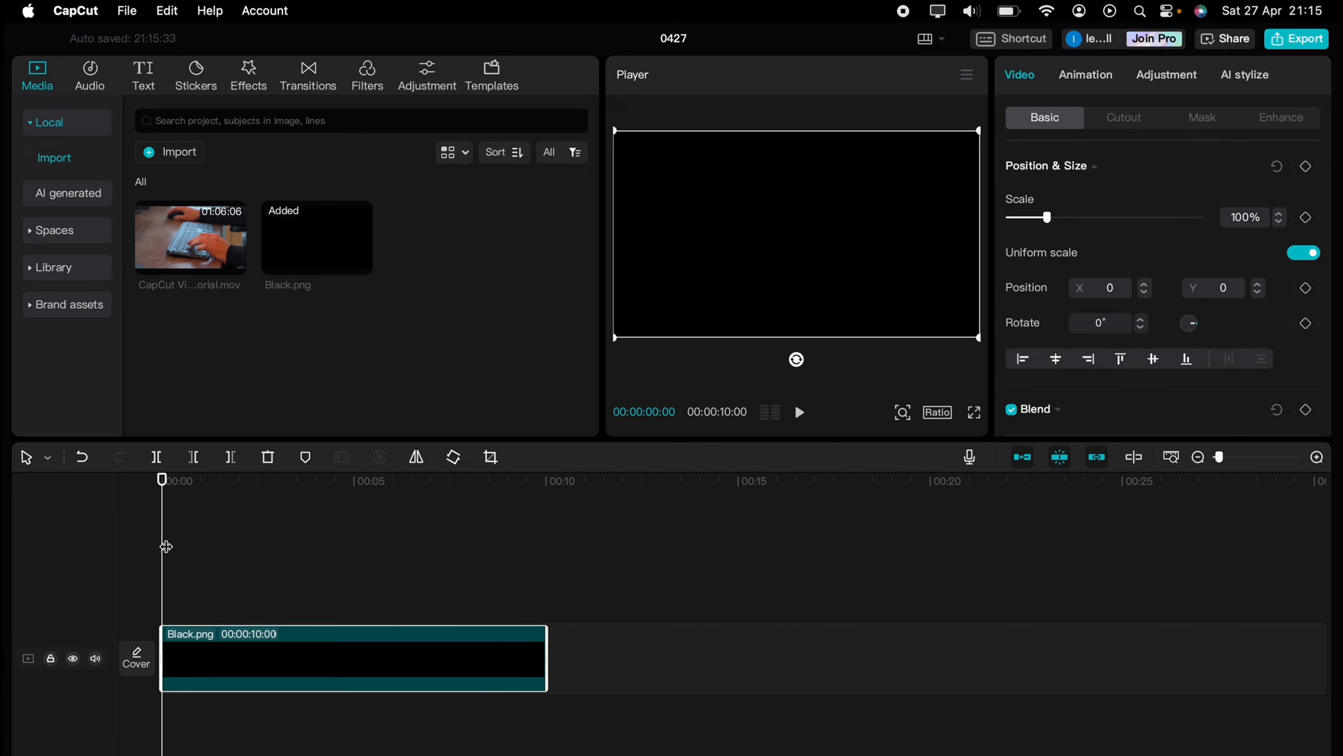
pyautogui.click(142, 75)
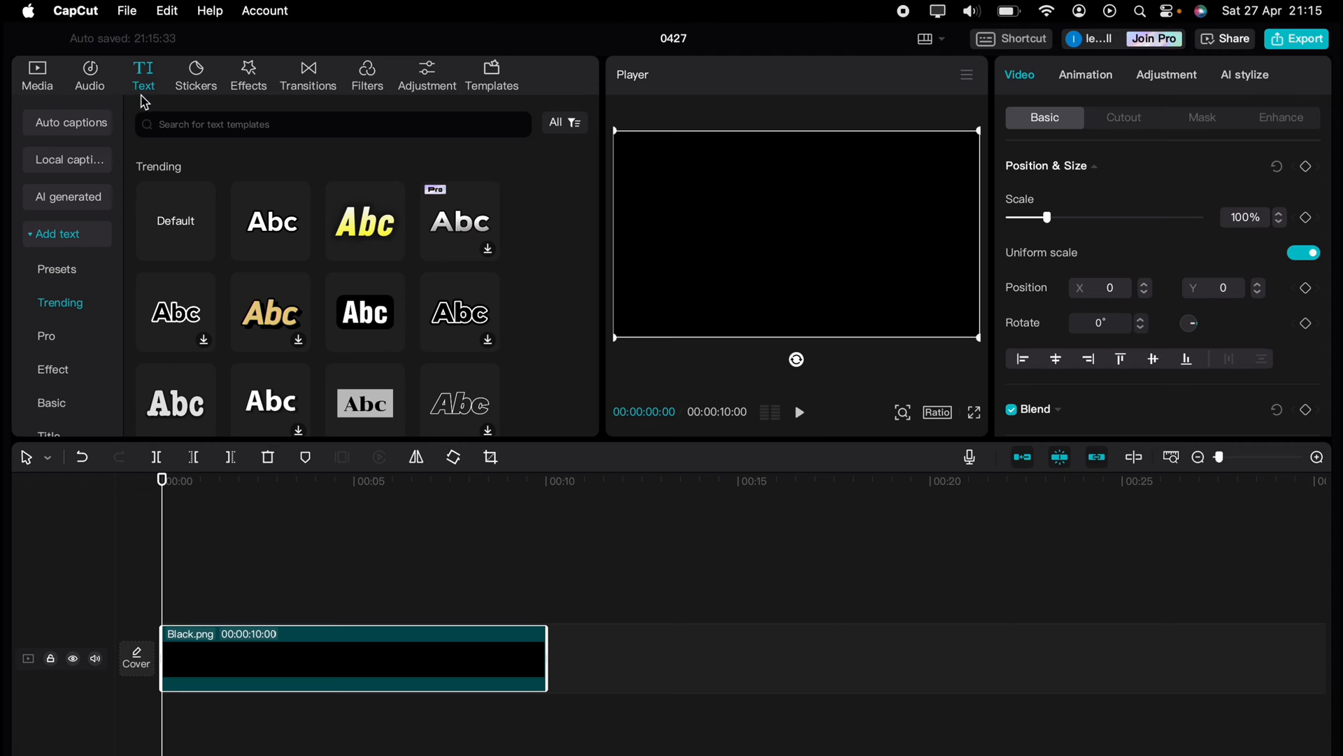
pyautogui.click(175, 221)
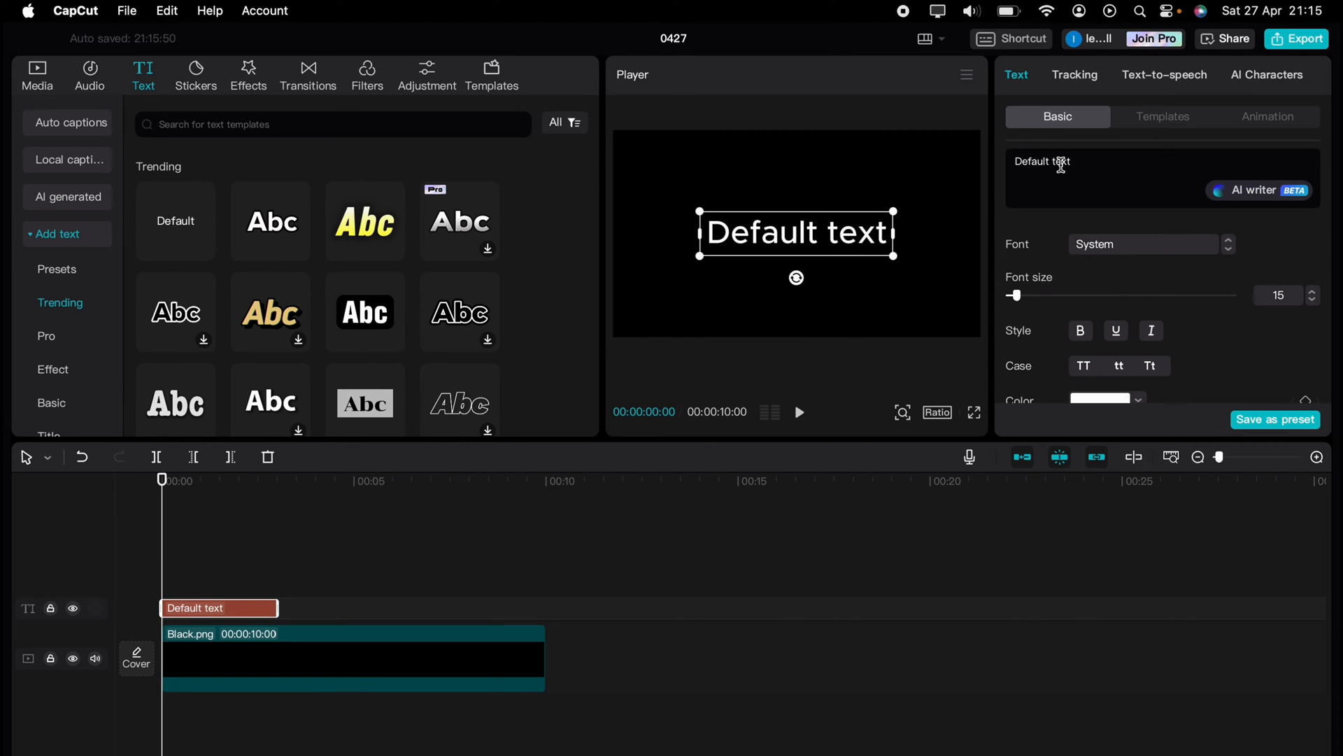
pyautogui.tripleClick(1042, 161)
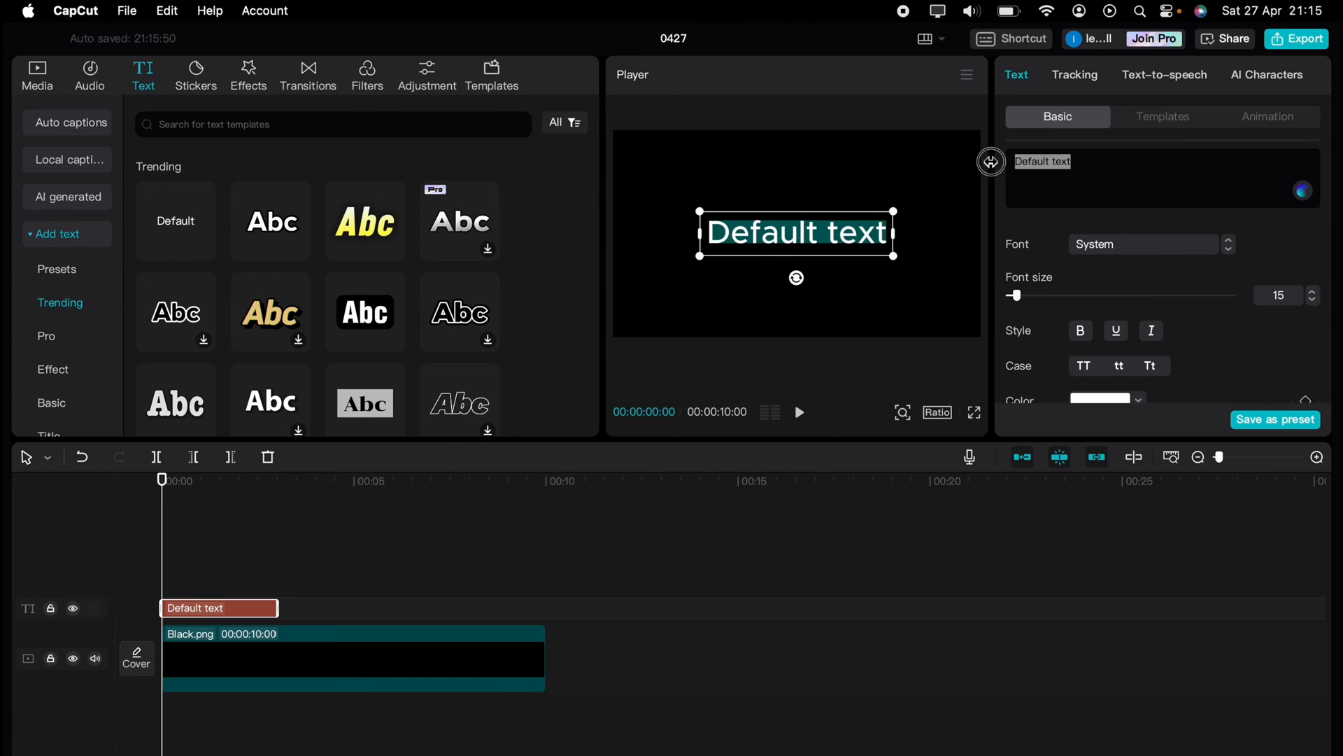
pyautogui.moveTo(1007, 231)
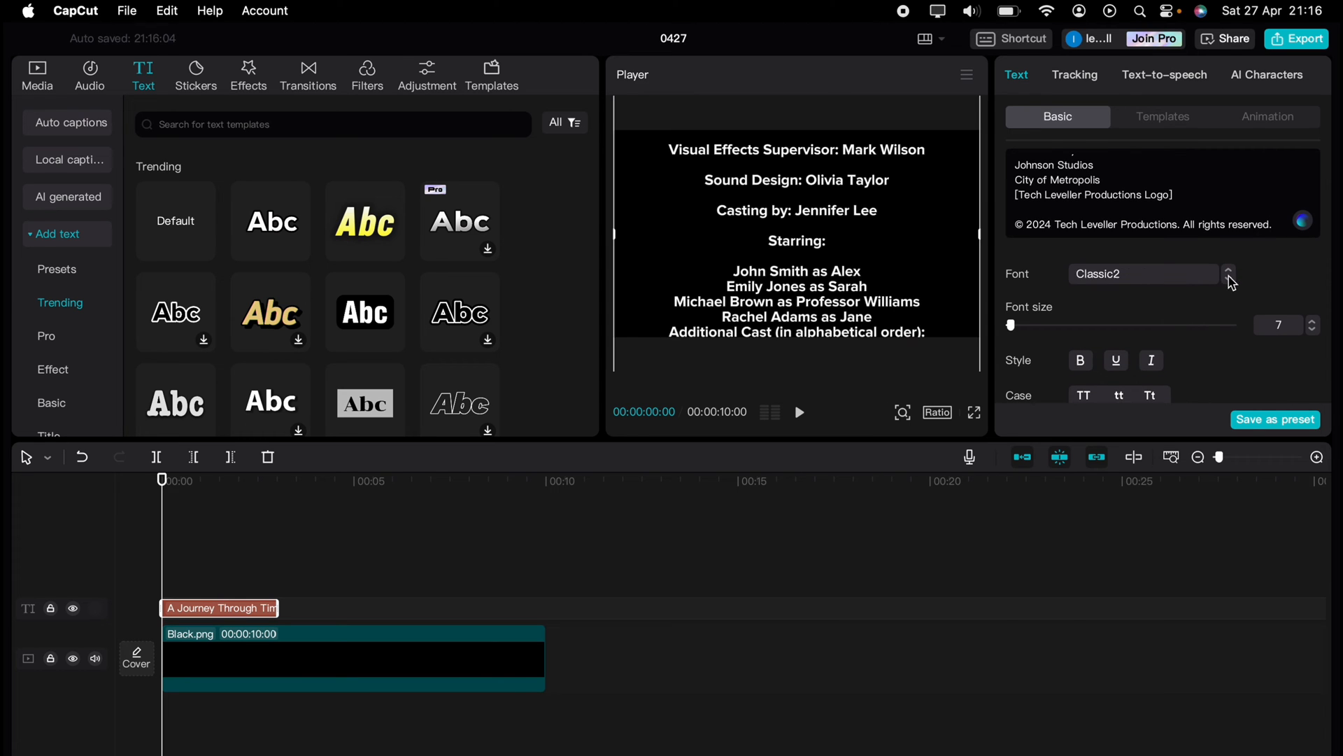
# Set the credits text layer's font to Classic2.
pyautogui.click(1143, 274)
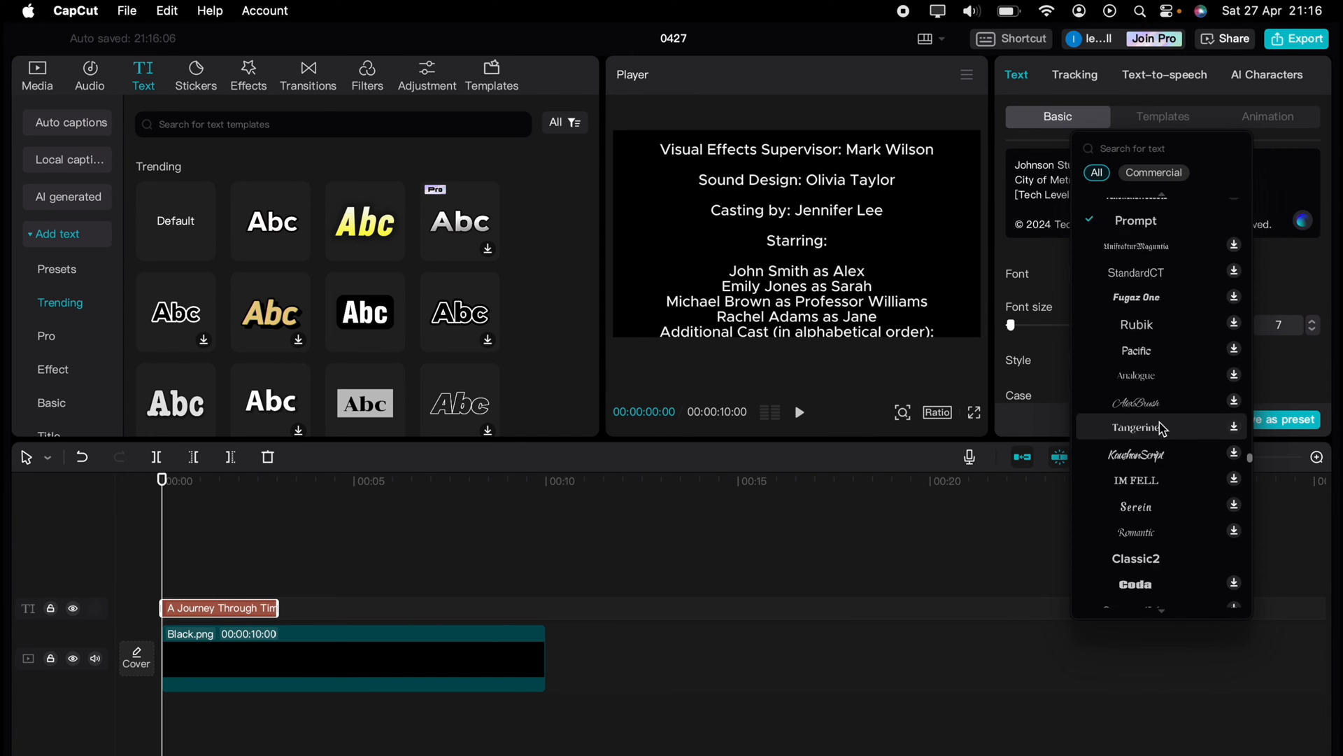
pyautogui.scroll(-3)
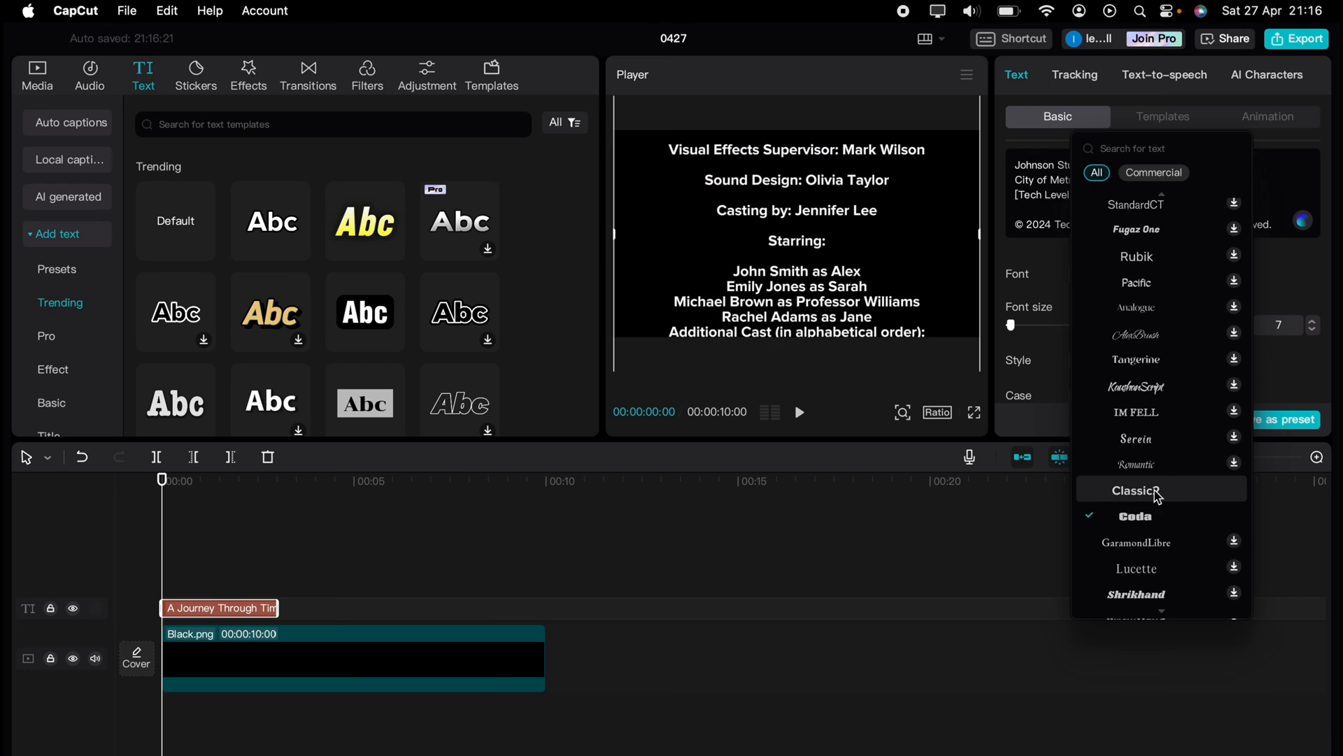
pyautogui.click(1136, 490)
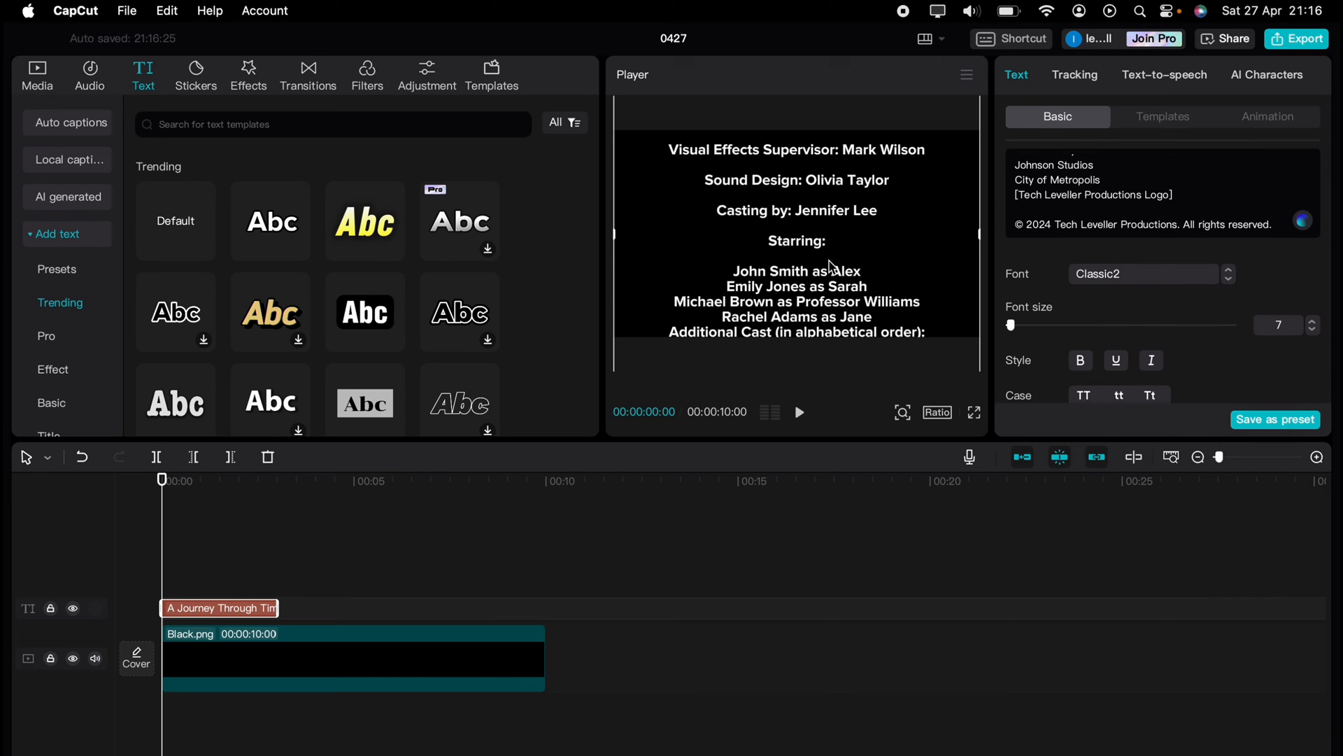
pyautogui.moveTo(793, 229)
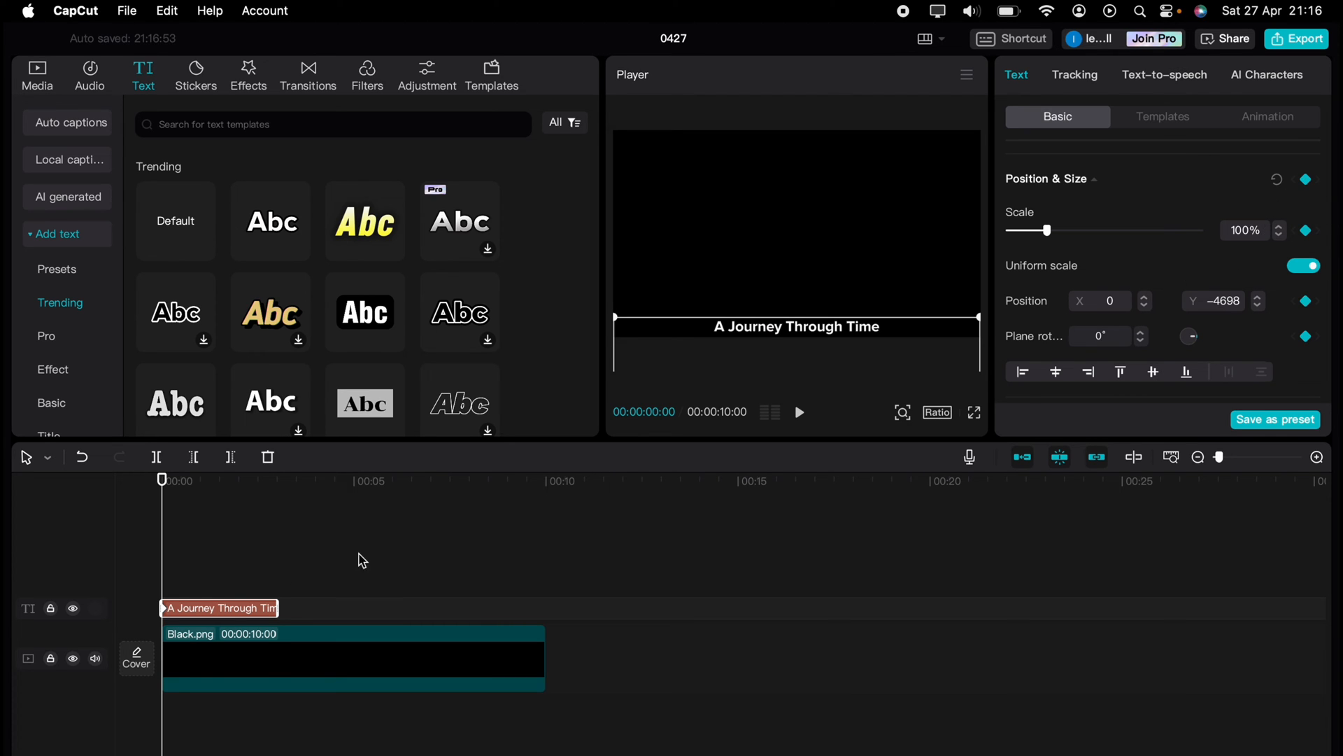
# Move the playhead to about two seconds into the clip.
pyautogui.click(238, 530)
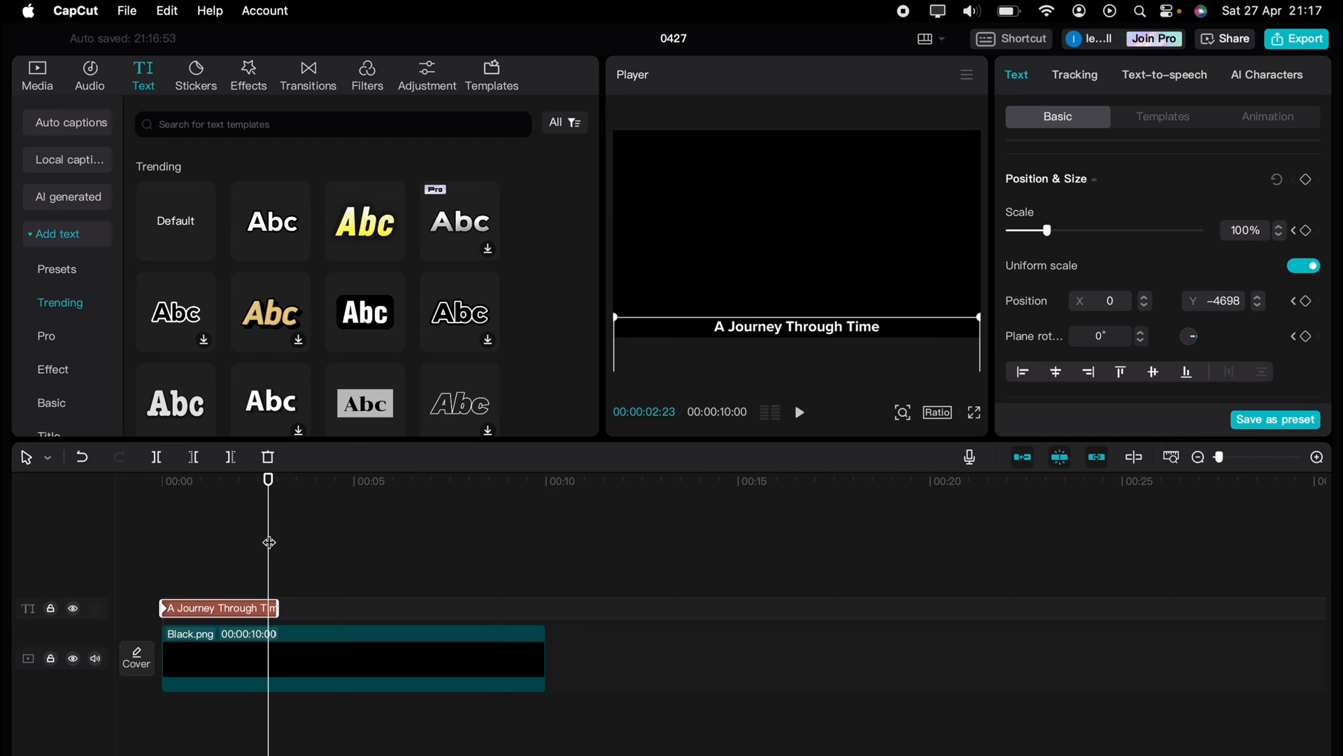
pyautogui.moveTo(1305, 183)
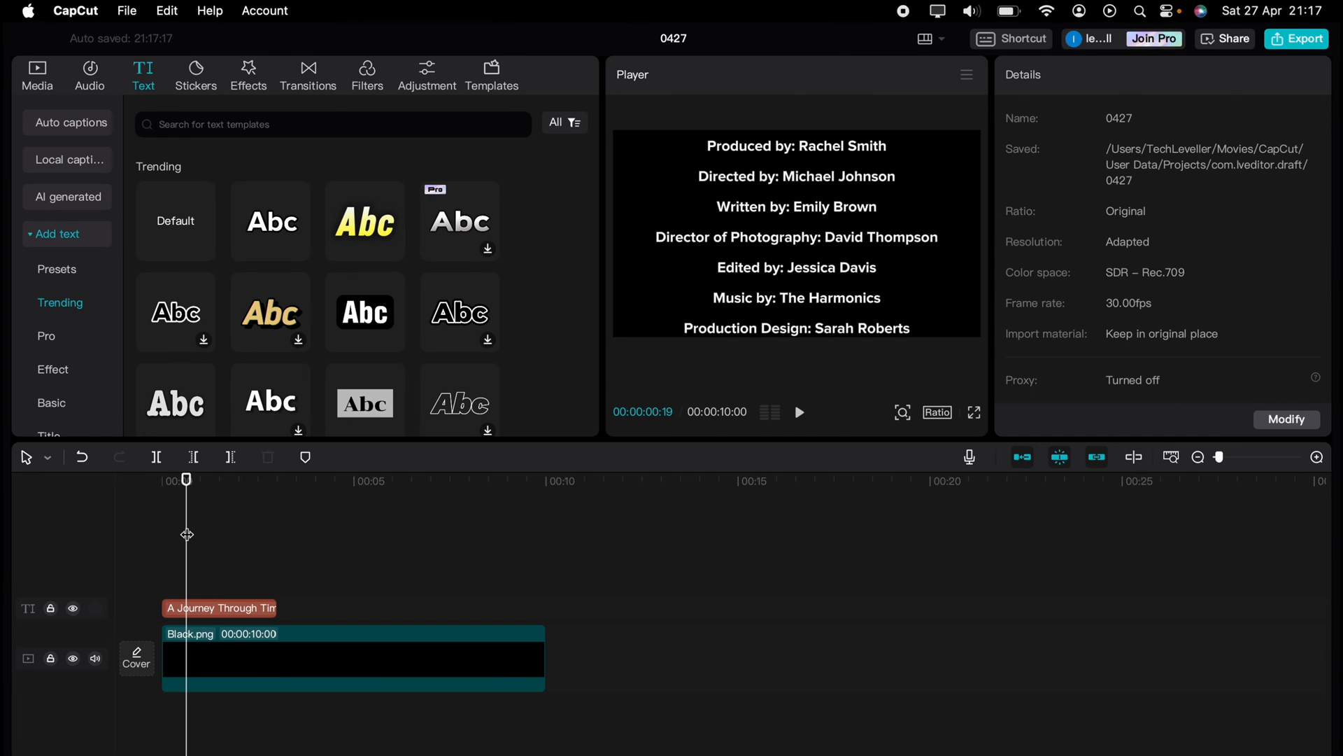
# Stretch the credits clip to 10 seconds, shift its end keyframe later, and preview.
pyautogui.click(797, 412)
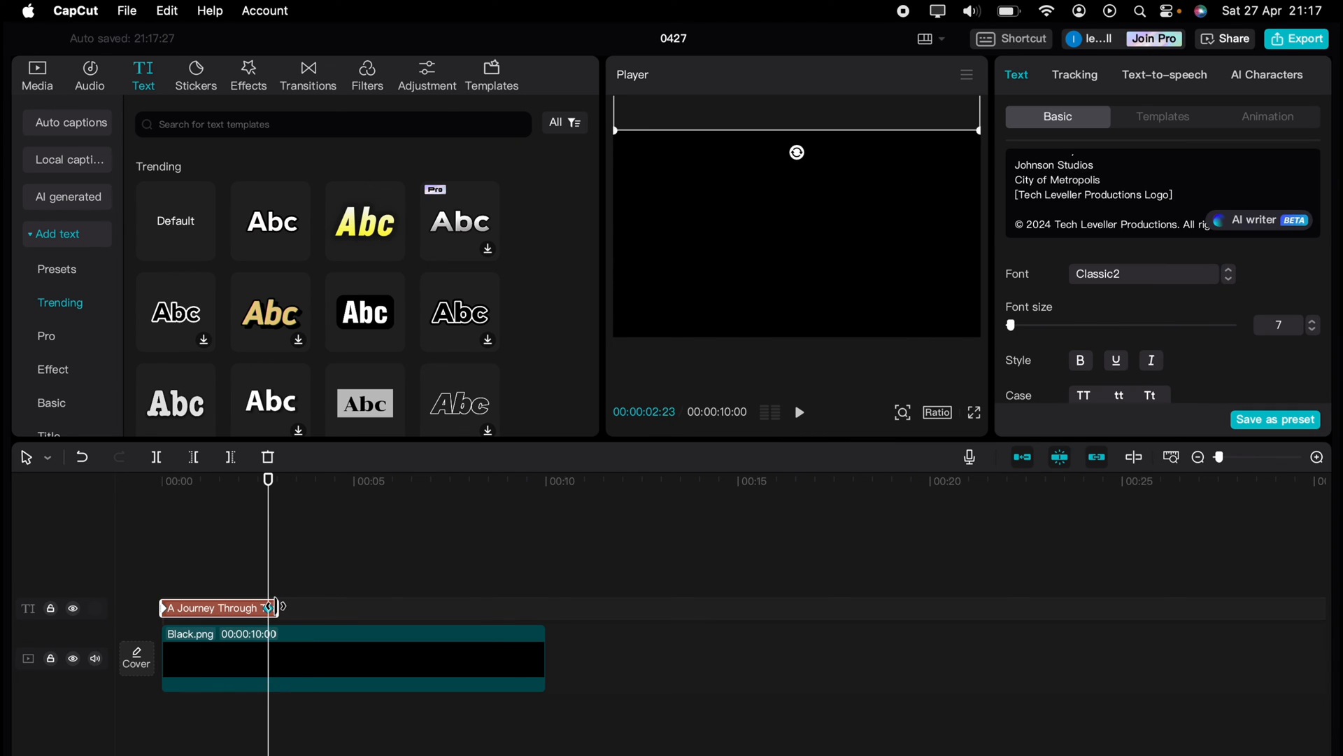
pyautogui.moveTo(274, 607); pyautogui.dragTo(544, 607)
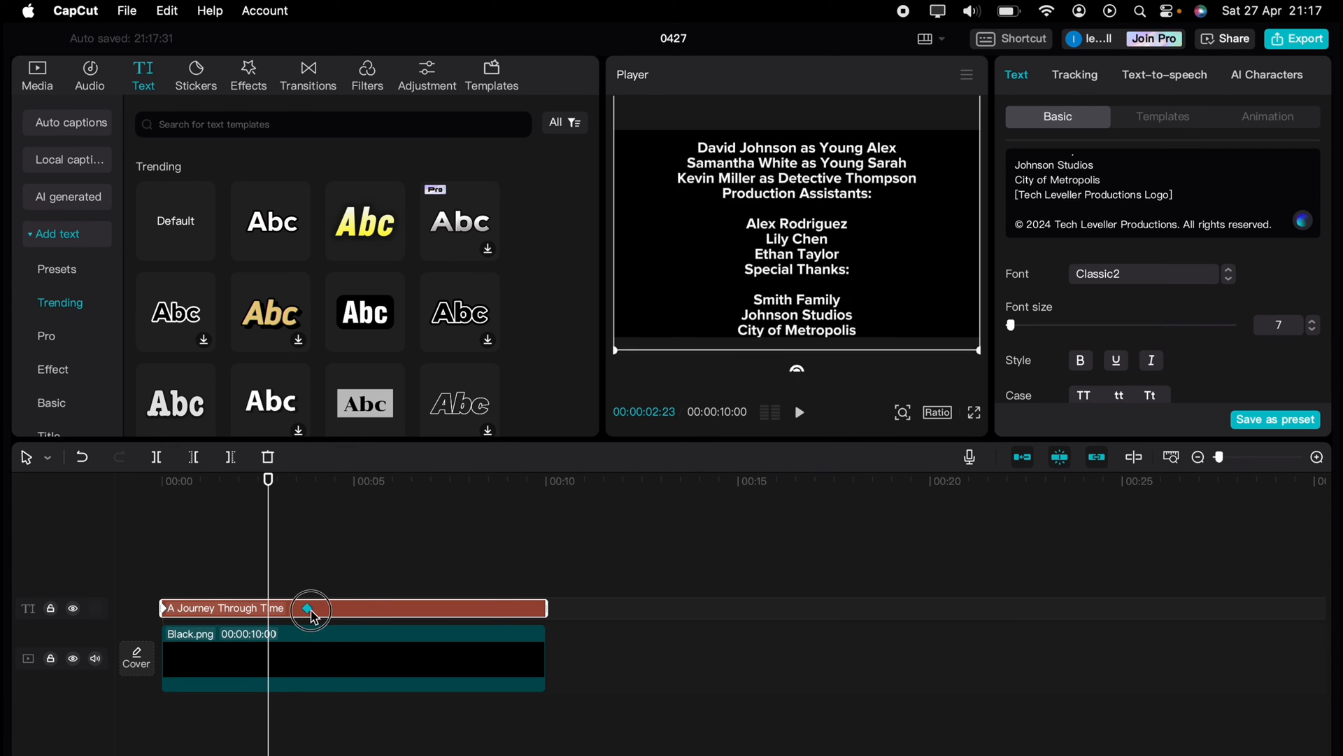
pyautogui.moveTo(313, 608); pyautogui.dragTo(534, 609)
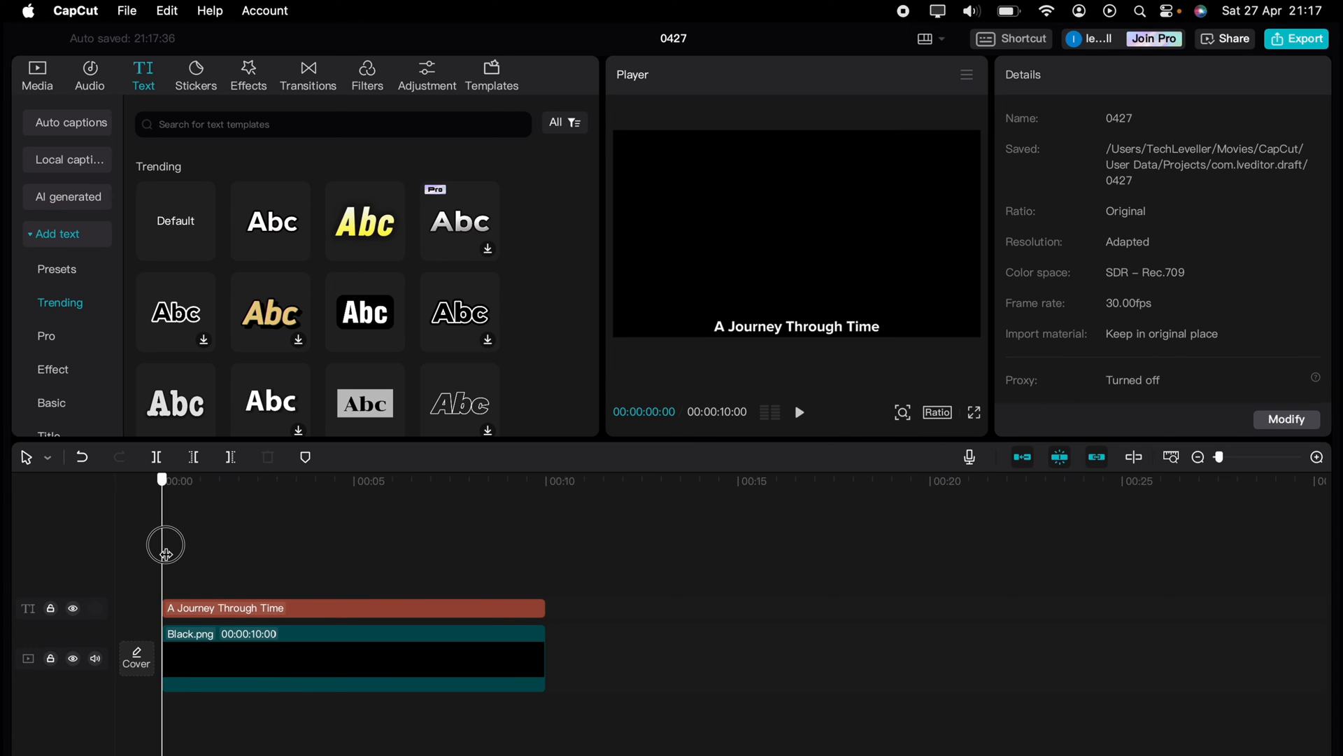
pyautogui.click(798, 412)
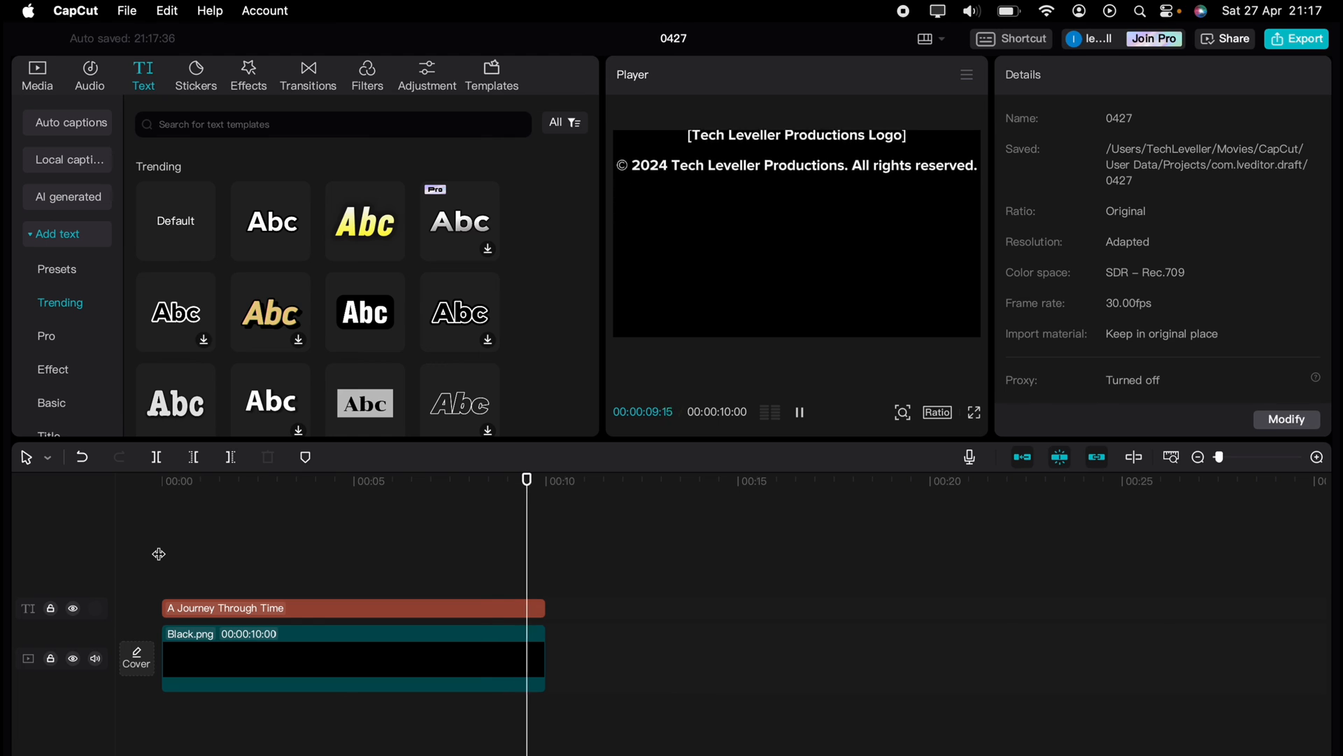
# Move the credits' ending keyframe to the 10-second mark and replay the preview.
pyautogui.click(343, 657)
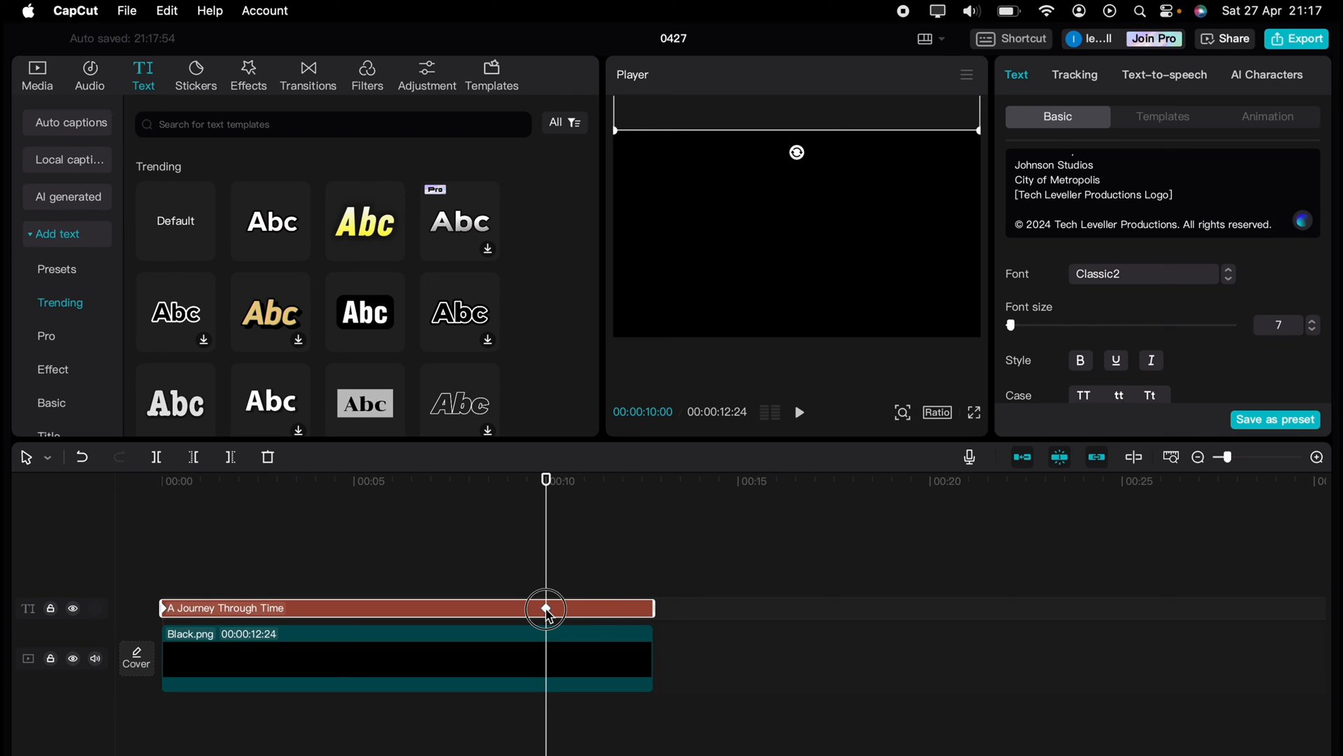
pyautogui.moveTo(549, 608); pyautogui.dragTo(647, 608)
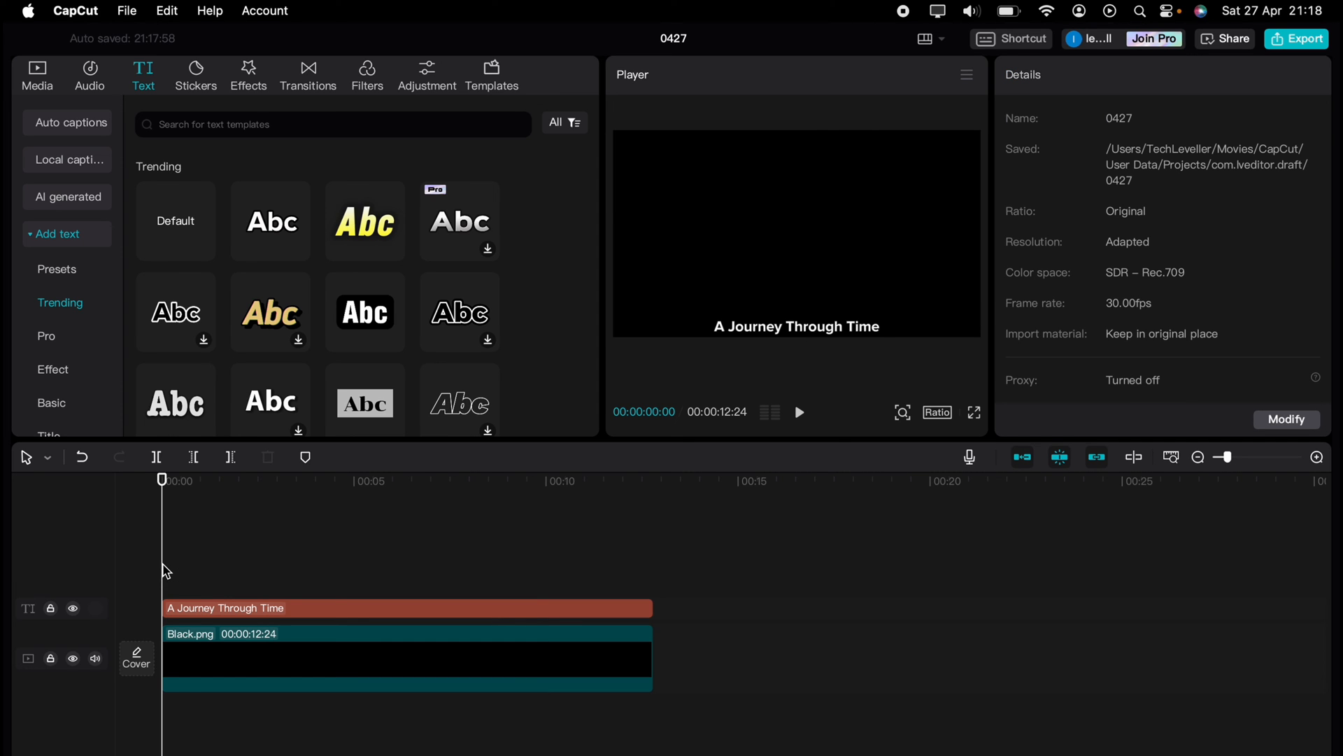
pyautogui.click(798, 412)
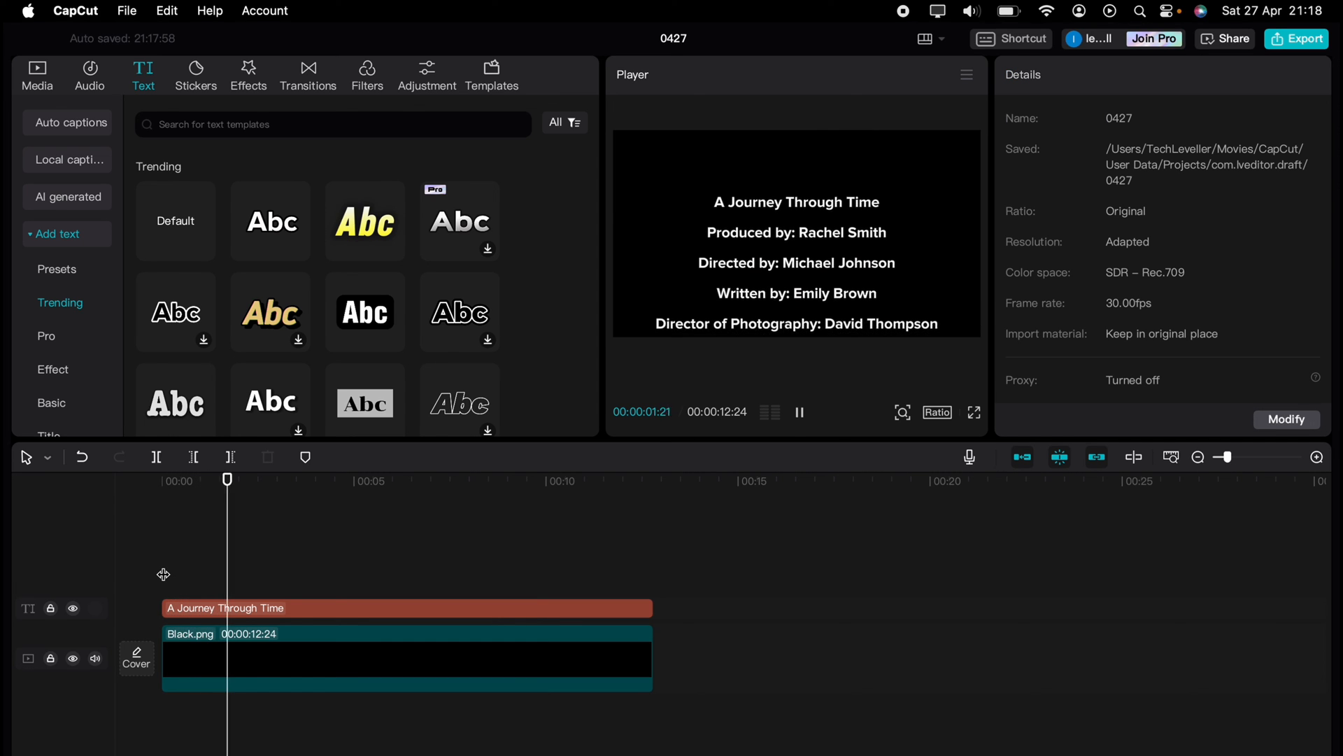